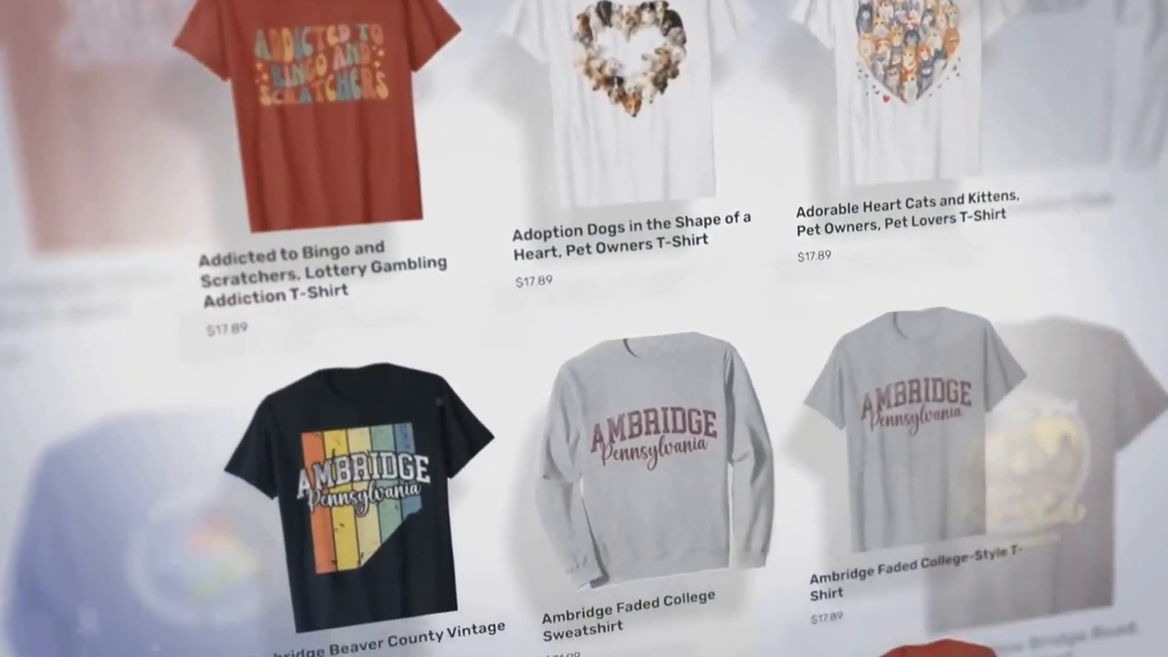
scroll(down, 3)
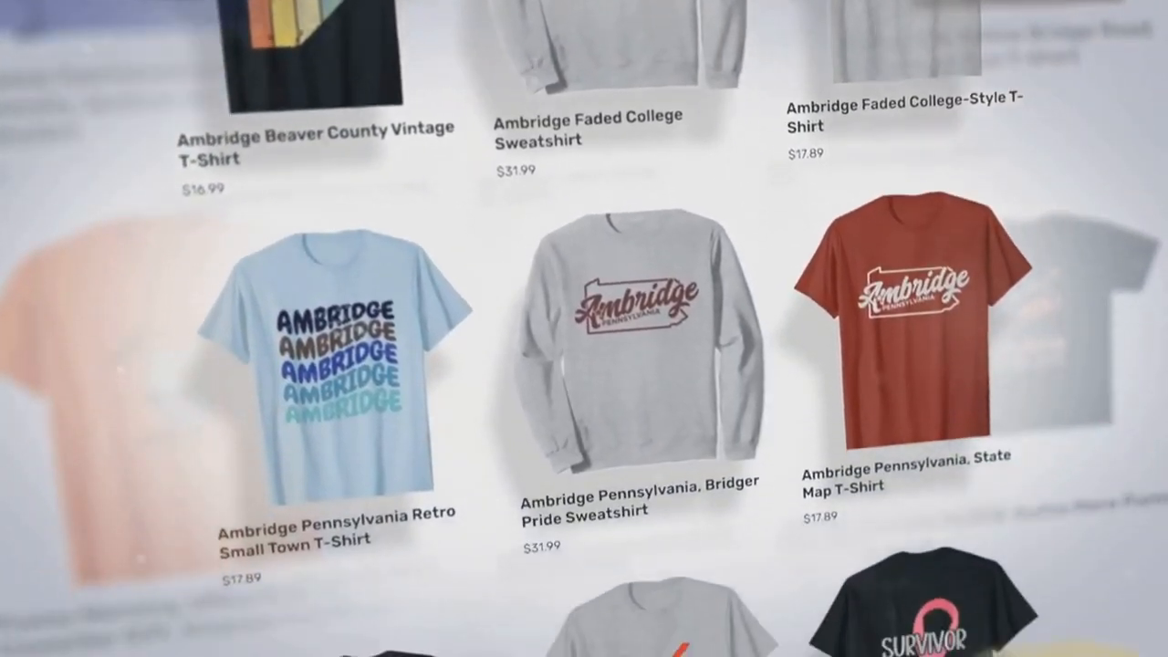
scroll(down, 3)
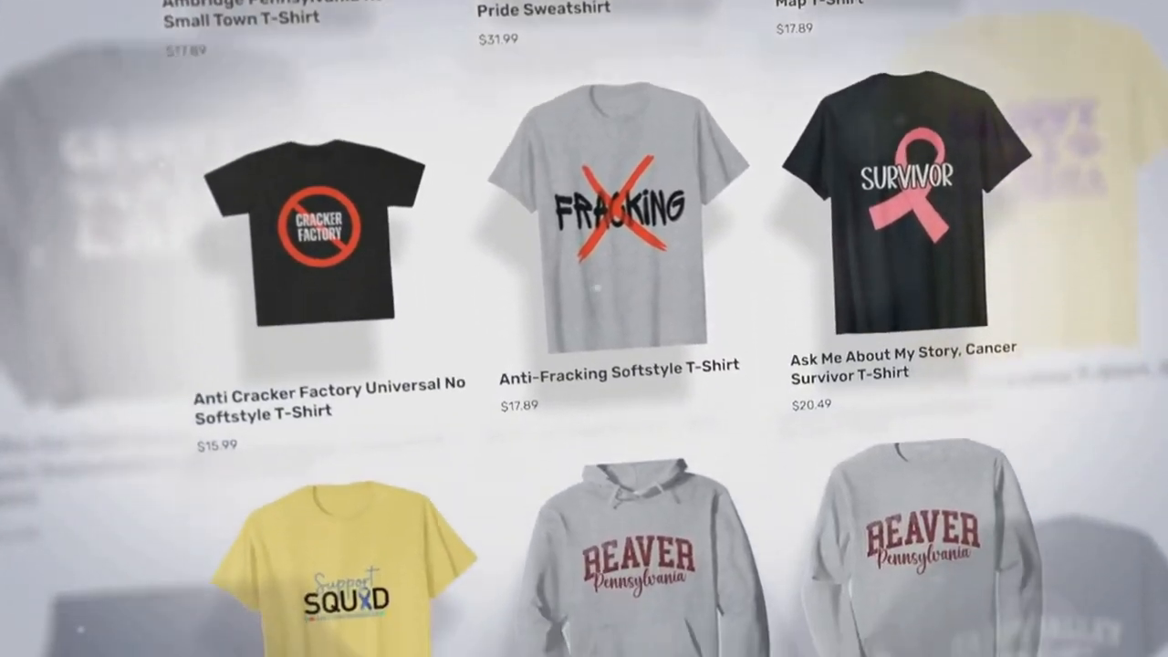
scroll(down, 3)
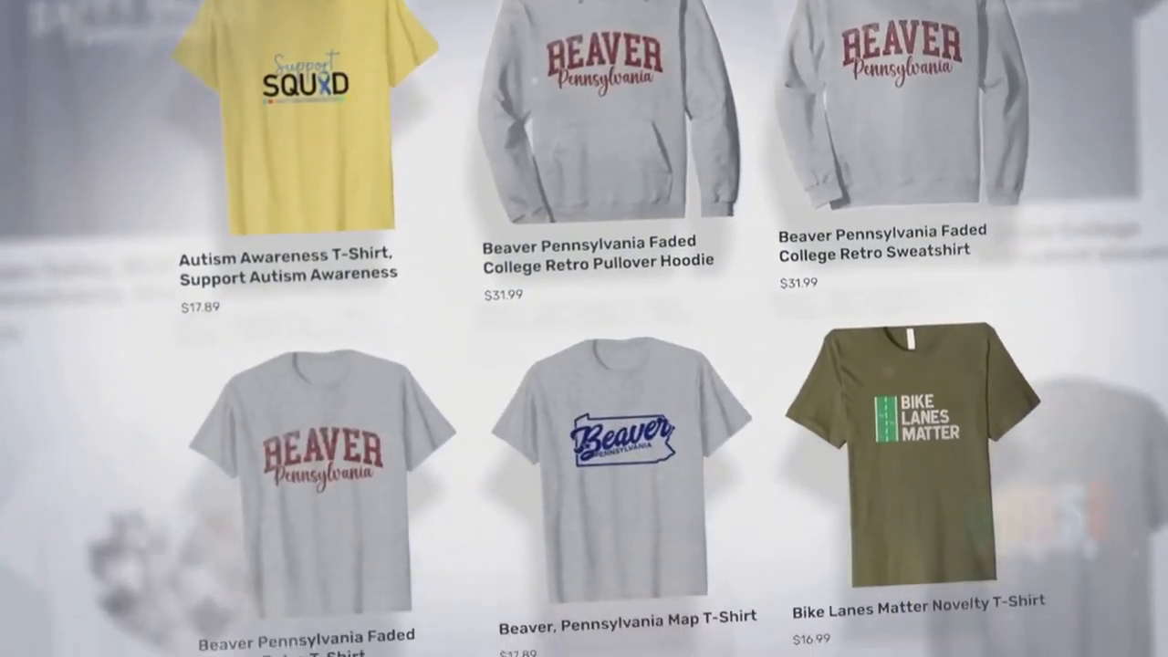